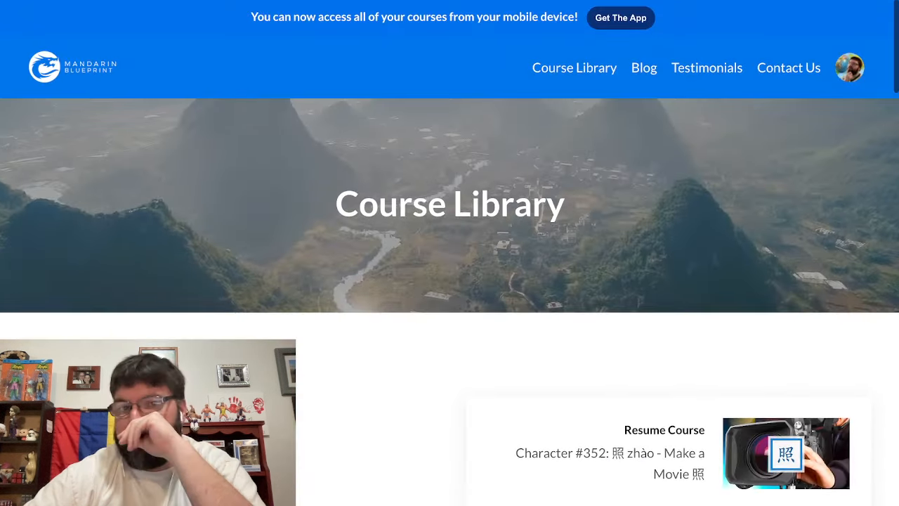
Step: Browse the Phase 1 course and scroll through its list of levels
scroll("down", 3)
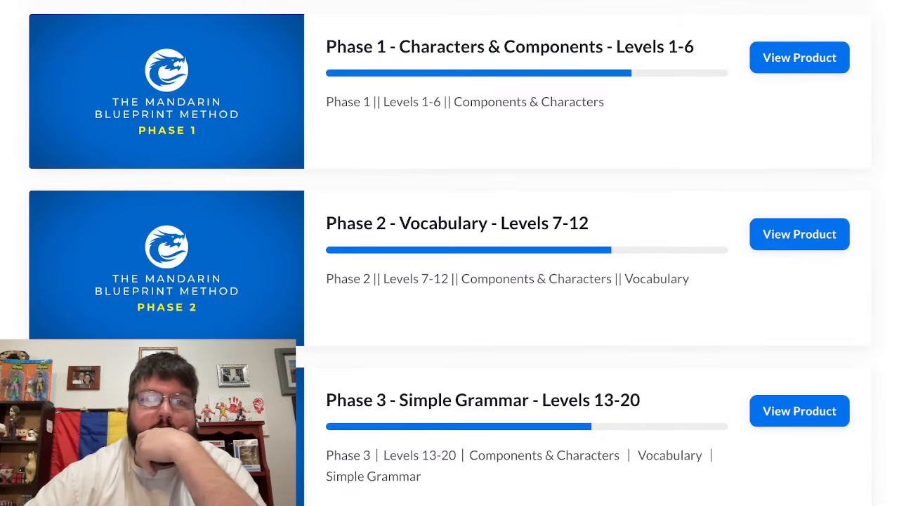
left_click(798, 56)
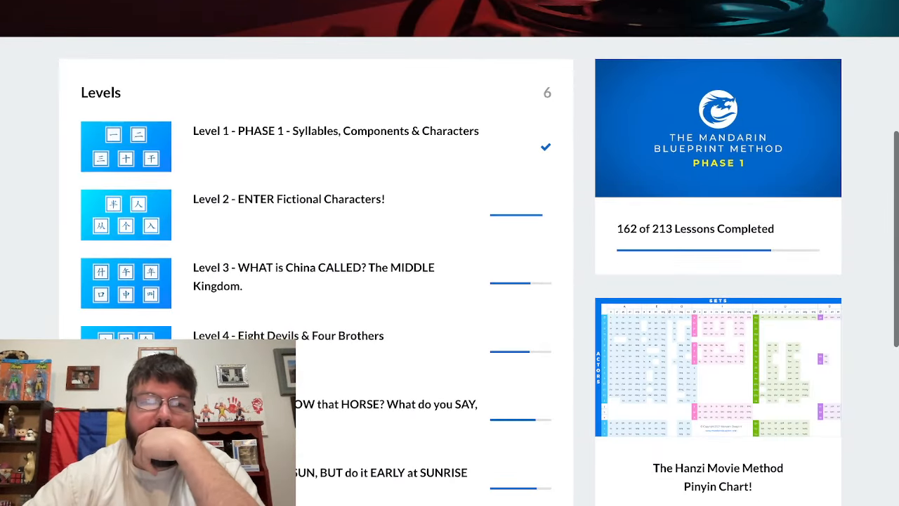
scroll("down", 3)
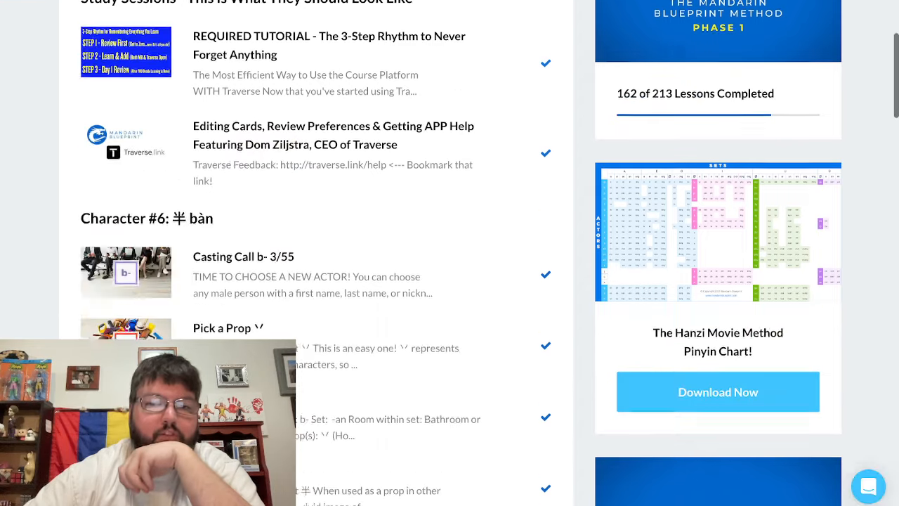
scroll("down", 3)
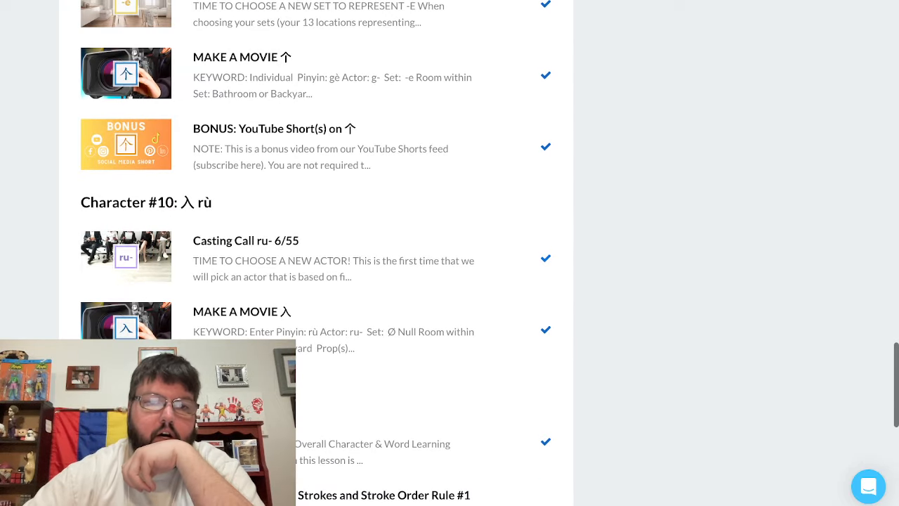
scroll("up", 3)
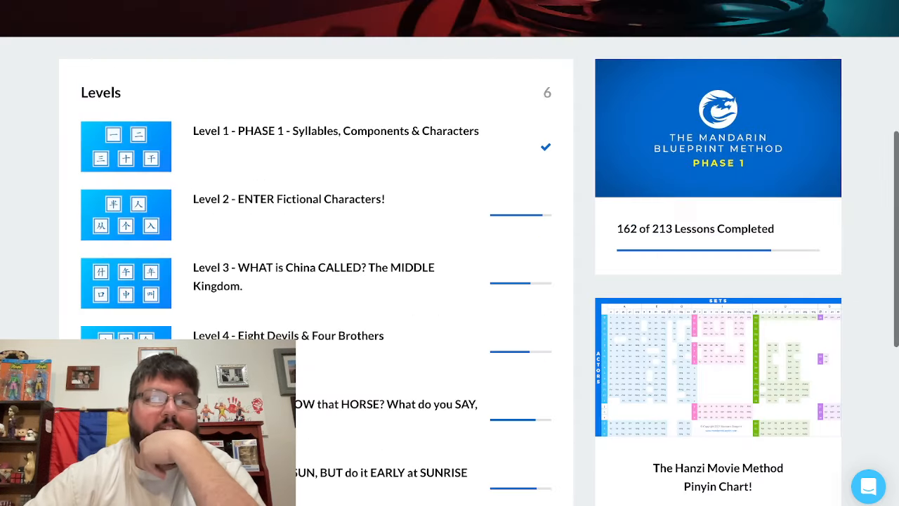
scroll("down", 3)
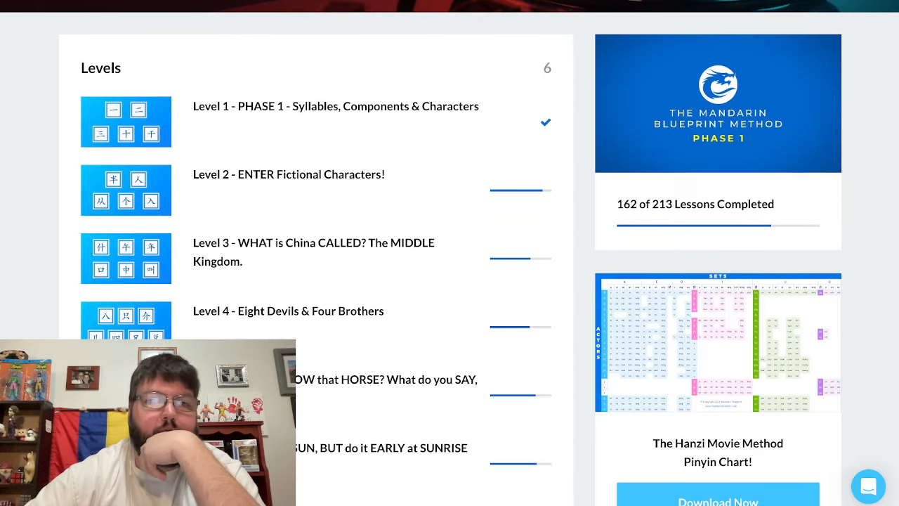
scroll("down", 3)
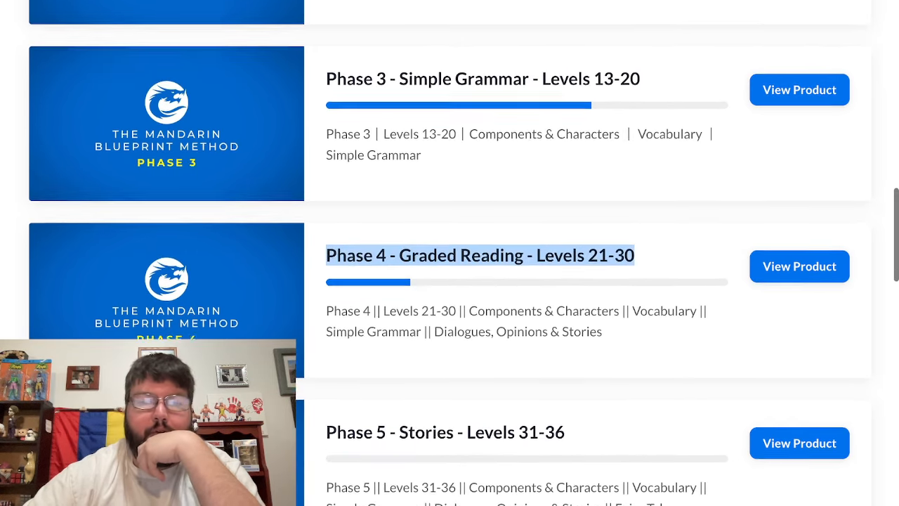
scroll("down", 3)
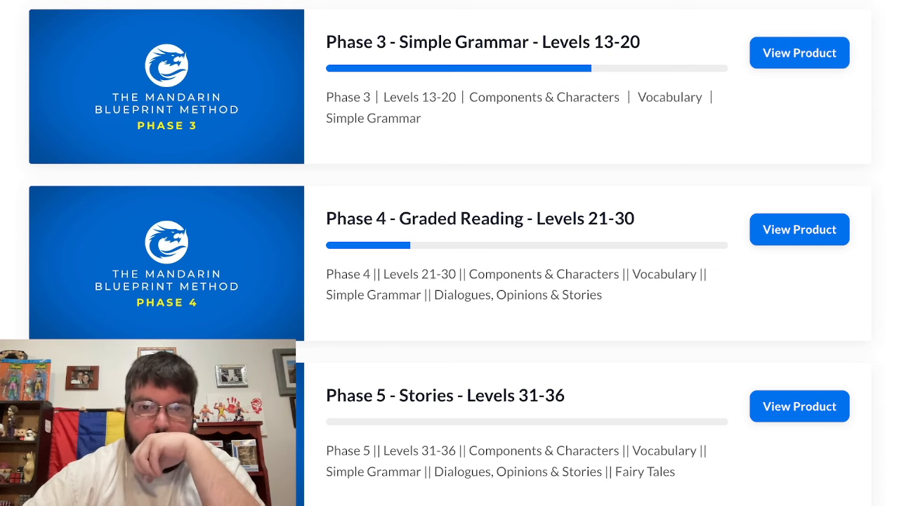
Step: Open the Phase 4 Graded Reading course and scroll through Level 25's character lessons (192 of 912 done)
left_click(799, 229)
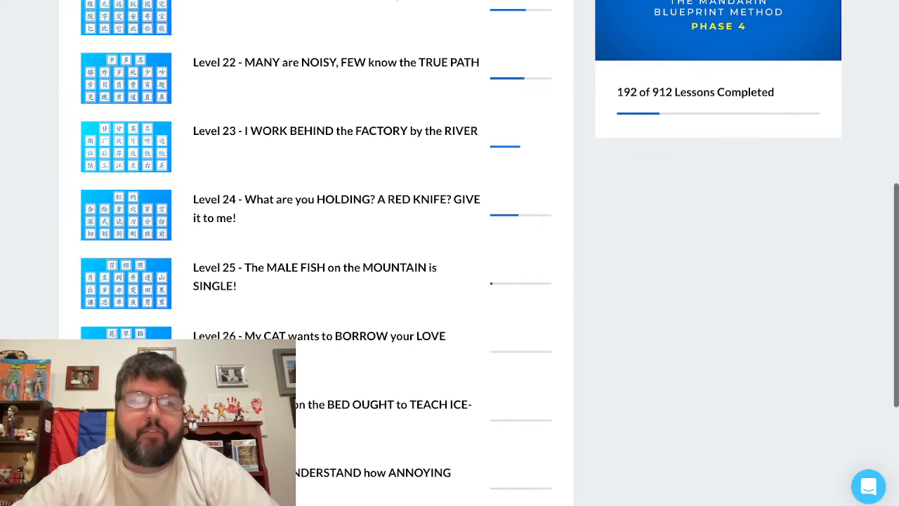
scroll("down", 3)
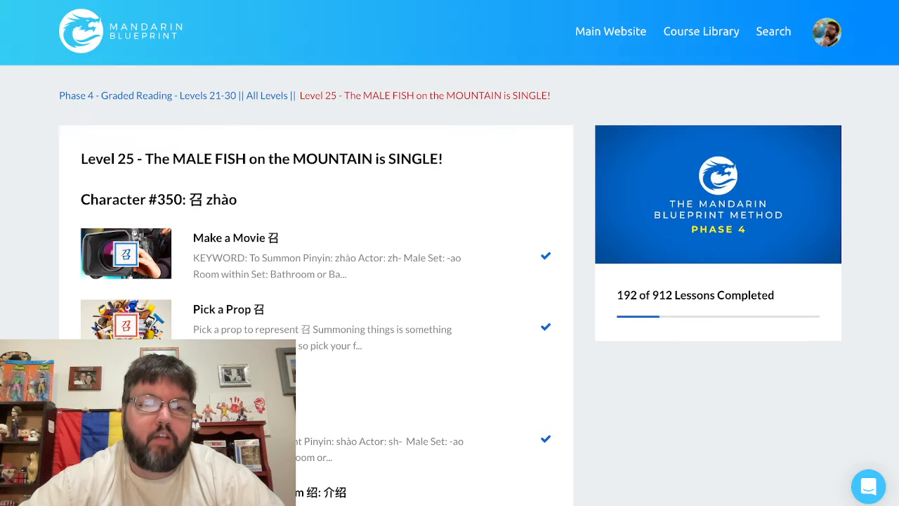
scroll("down", 3)
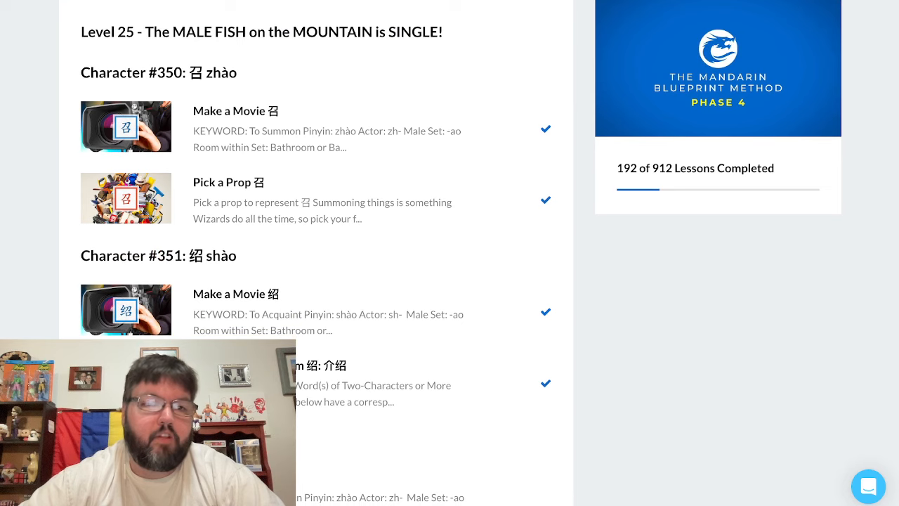
scroll("down", 3)
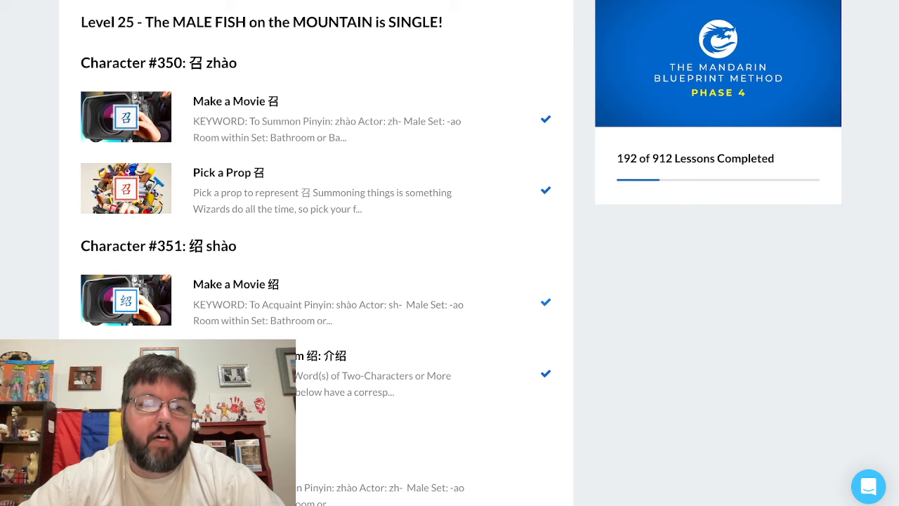
scroll("down", 3)
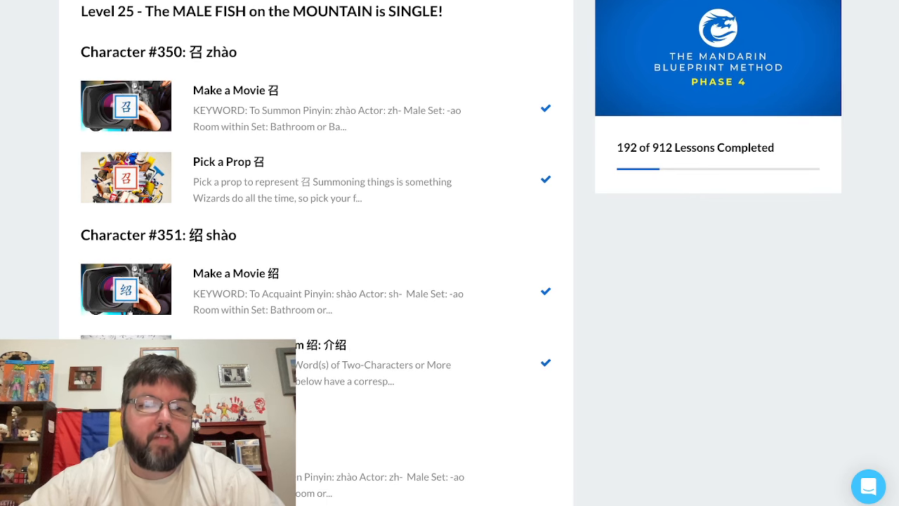
scroll("down", 3)
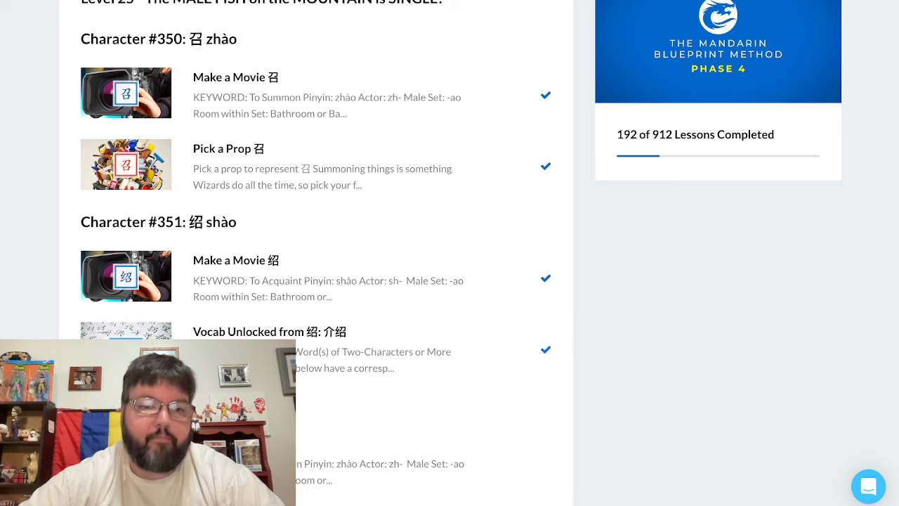
scroll("down", 3)
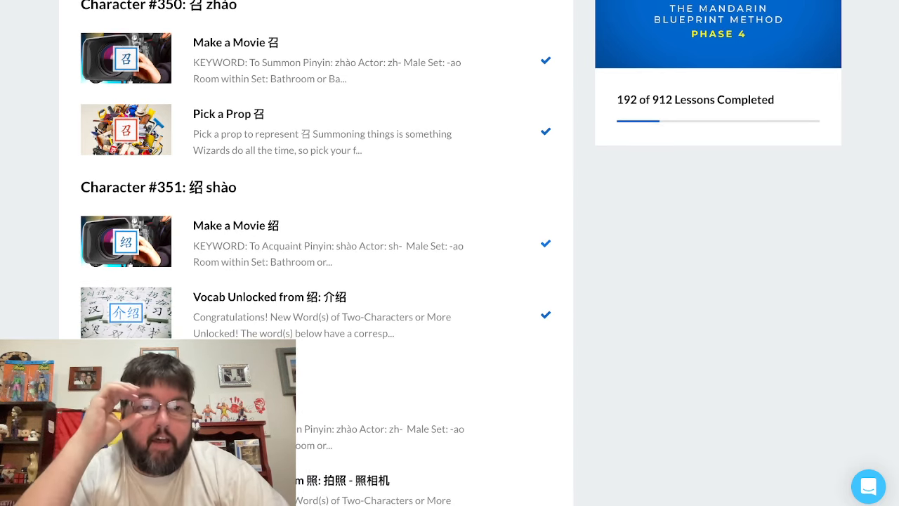
scroll("down", 3)
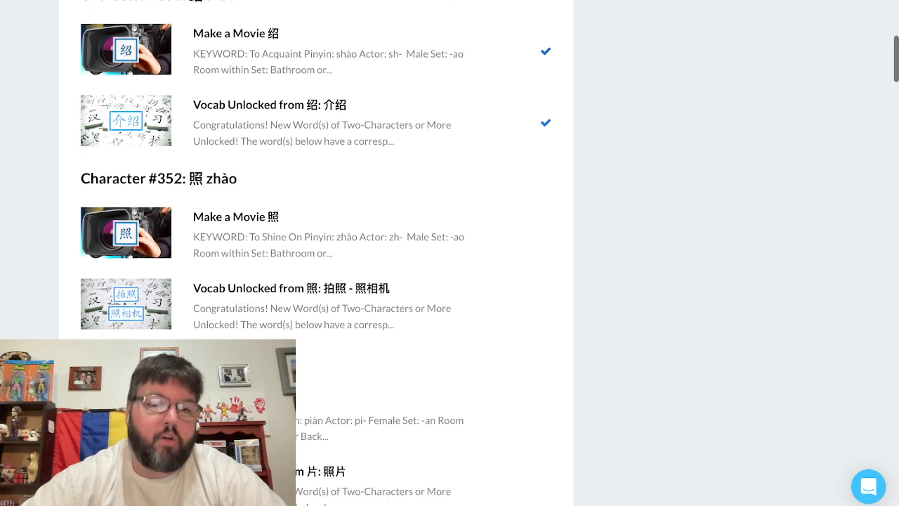
scroll("down", 3)
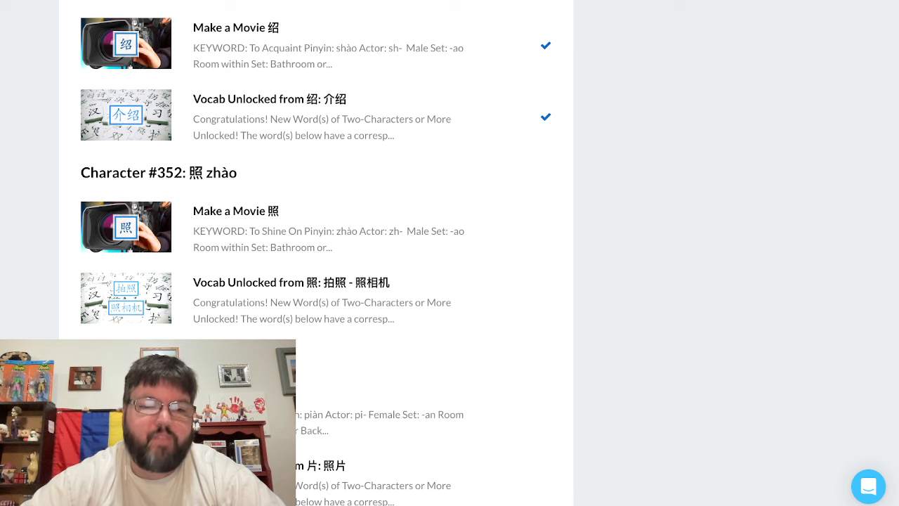
scroll("down", 3)
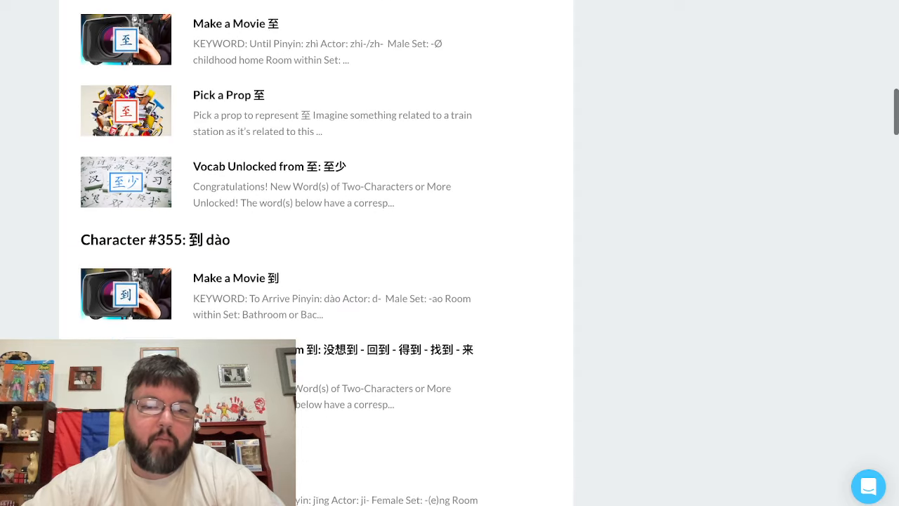
scroll("down", 3)
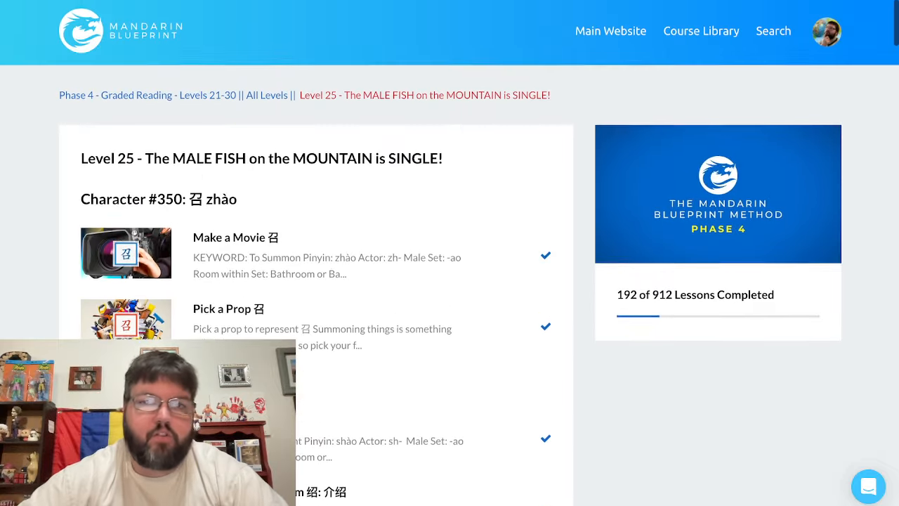
scroll("down", 3)
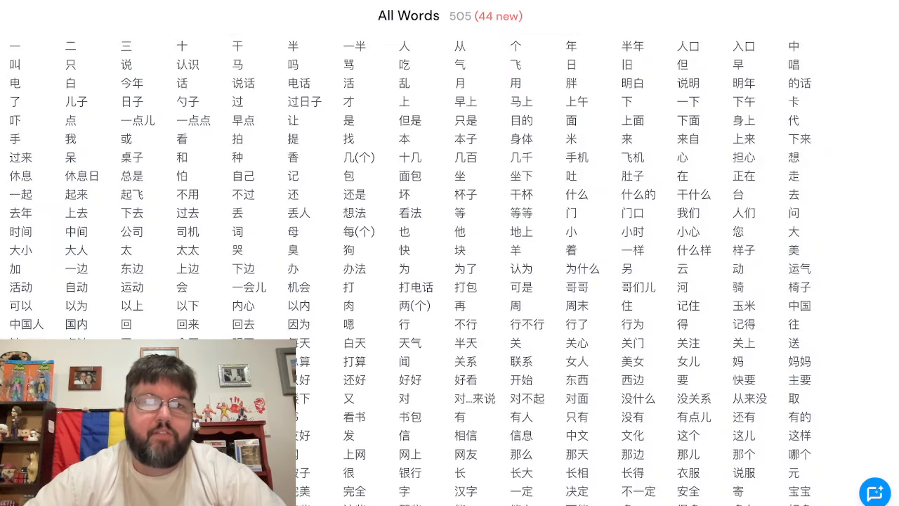
Step: View the All Characters list (349, 20 new) and part-of-speech word groups, reaching All Words (505, 44 new)
scroll("up", 3)
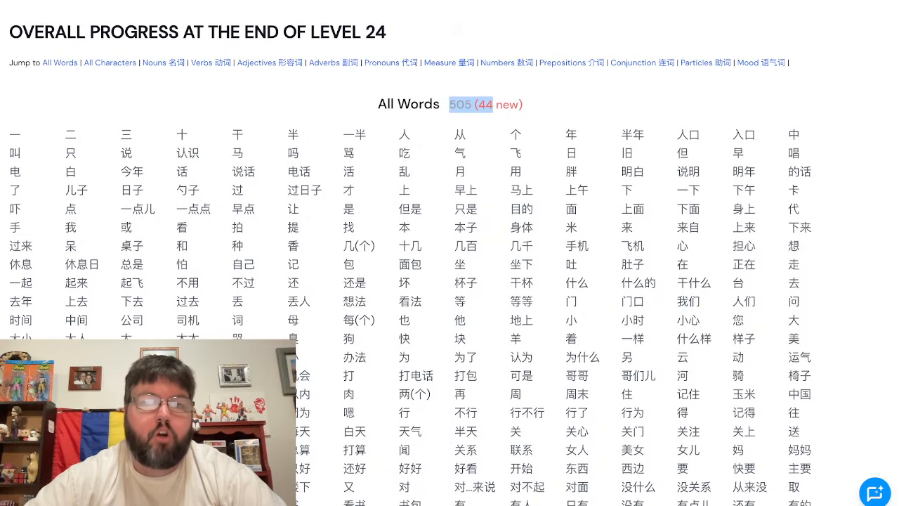
scroll("down", 3)
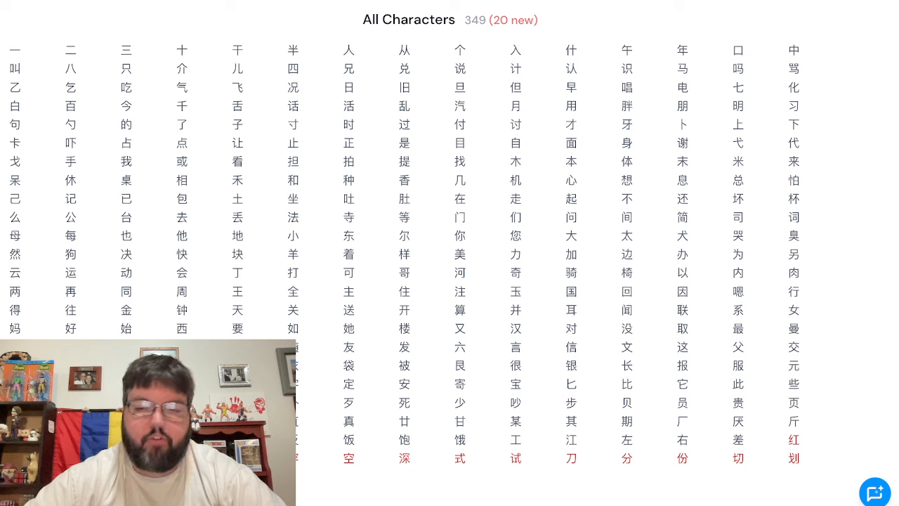
left_click(792, 439)
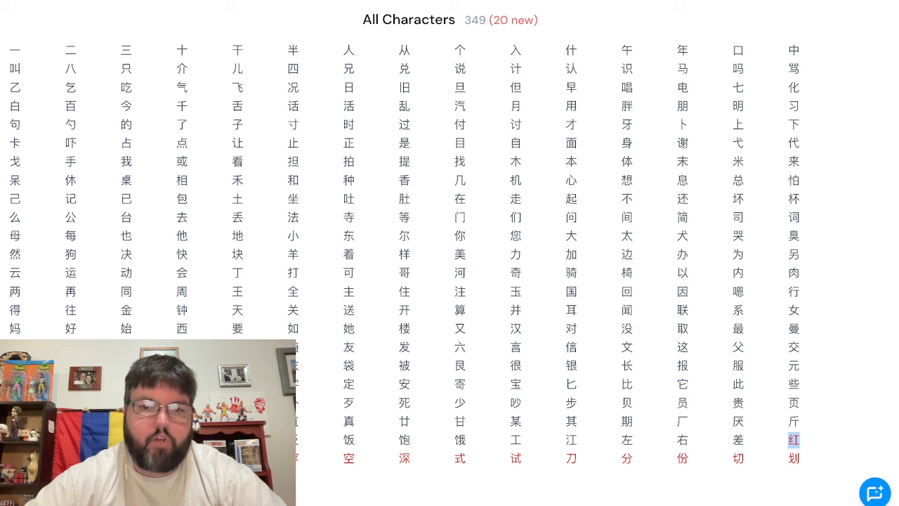
scroll("down", 3)
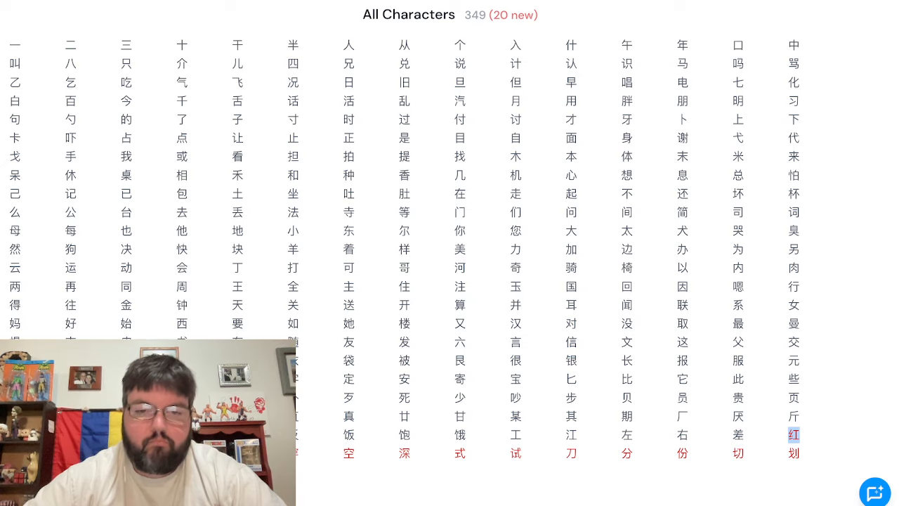
scroll("down", 3)
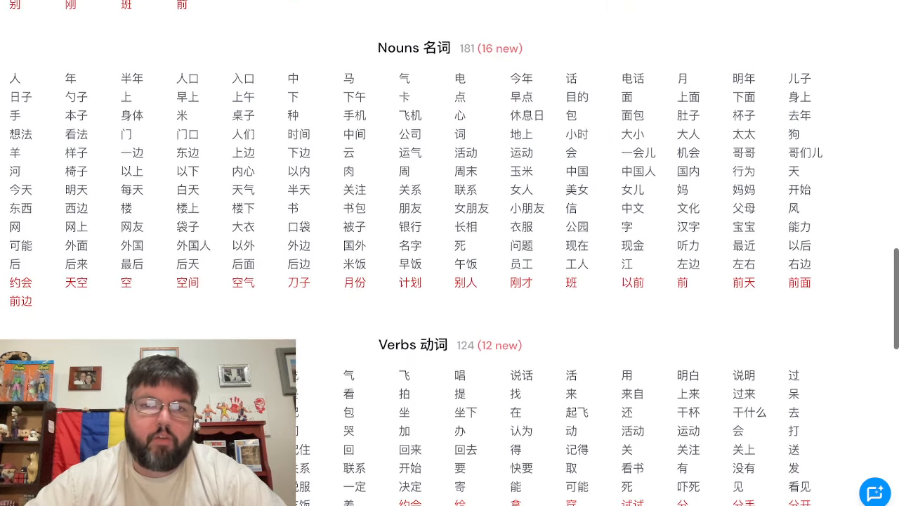
scroll("down", 3)
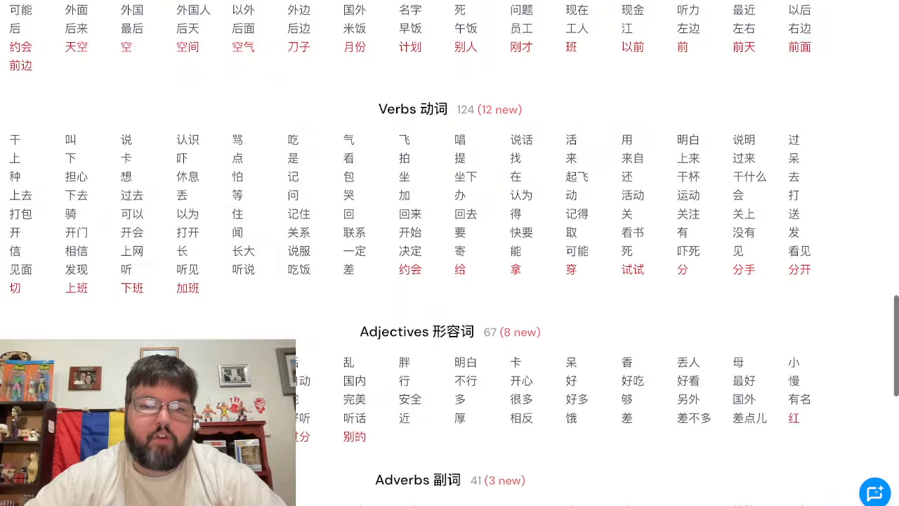
scroll("down", 3)
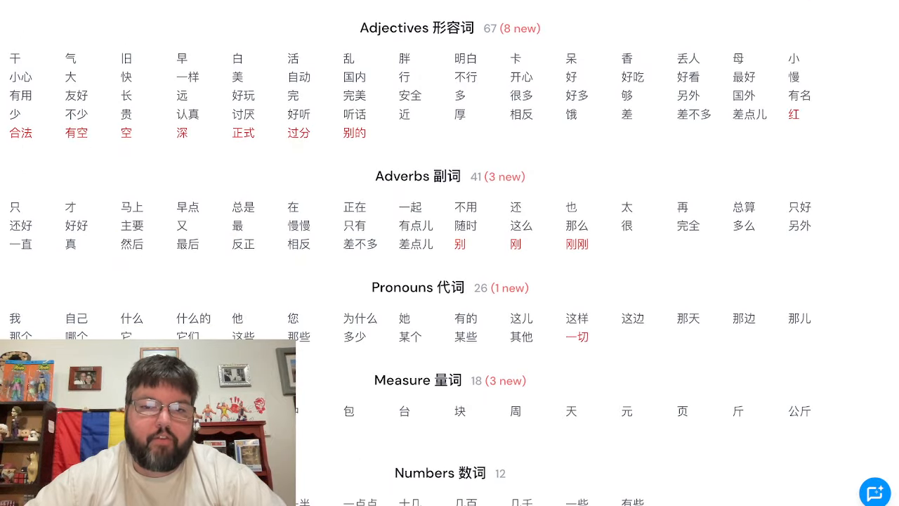
scroll("down", 3)
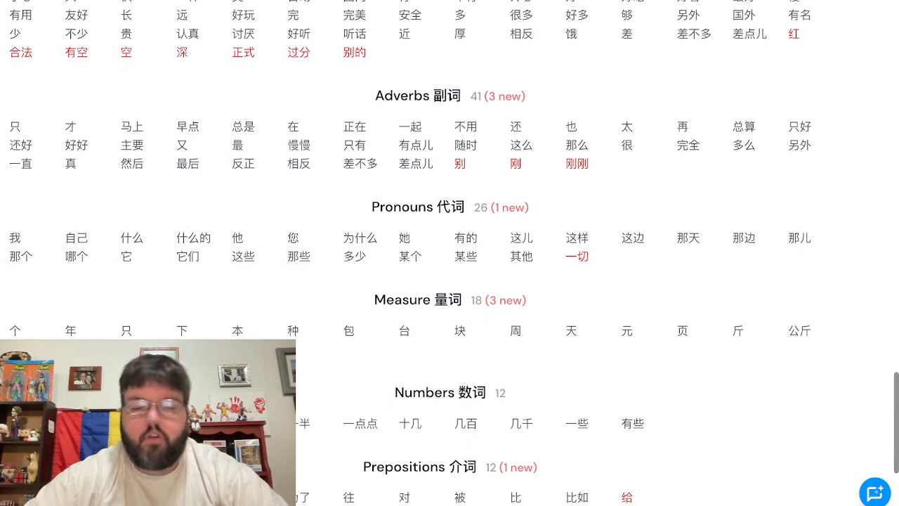
scroll("down", 3)
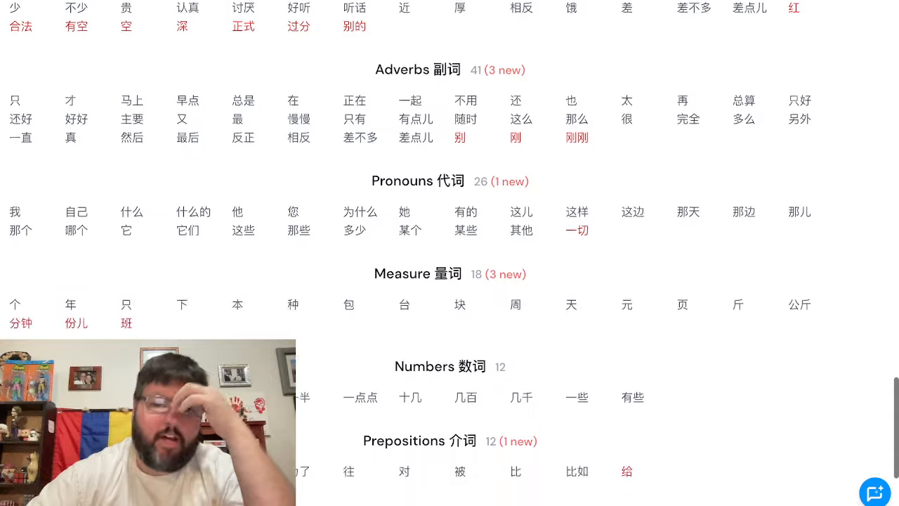
scroll("down", 3)
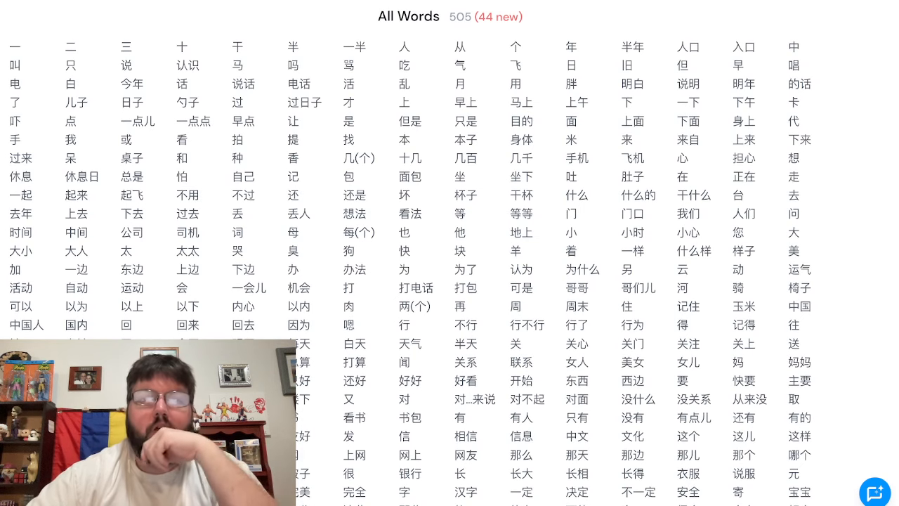
Step: Show LingQ's Library with the Continue Studying lessons in progress
left_click(71, 20)
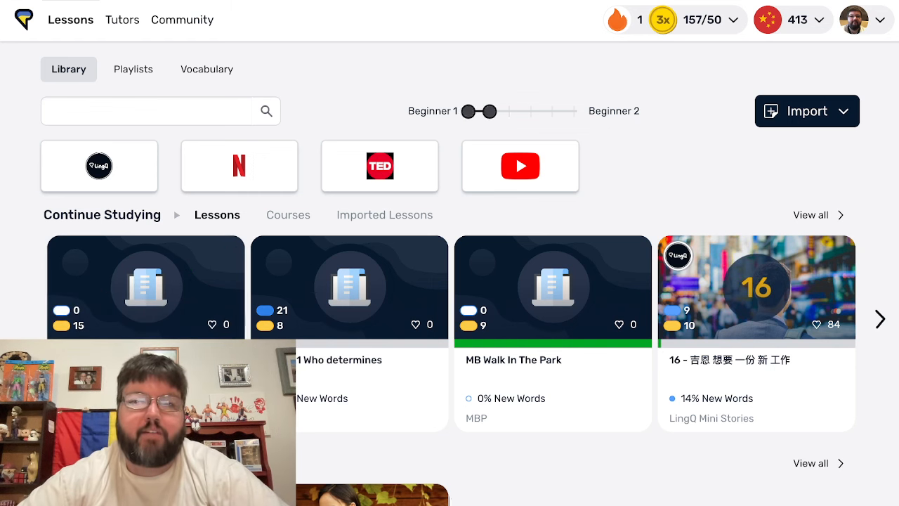
left_click_drag(482, 111, 475, 111)
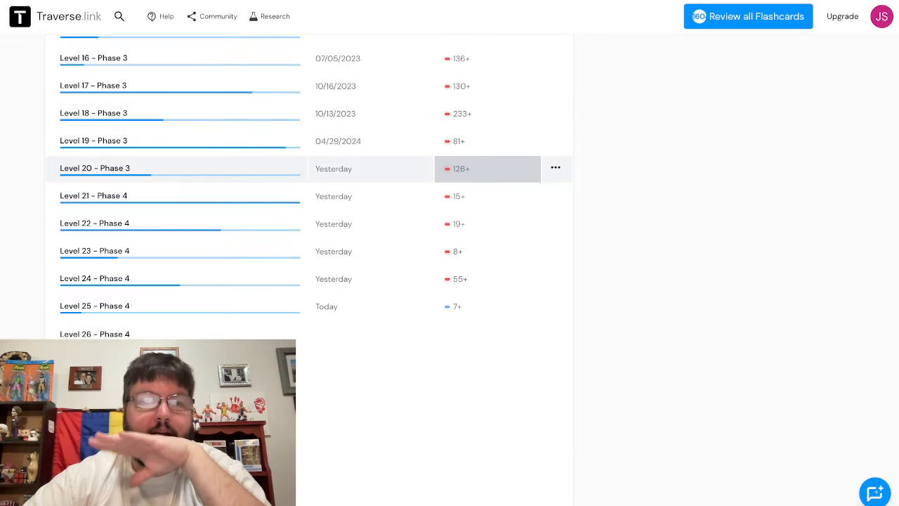
Step: Scroll through All my Traverses level decks down to Level 04 - Phase 1 and its 介 movie card
scroll("up", 3)
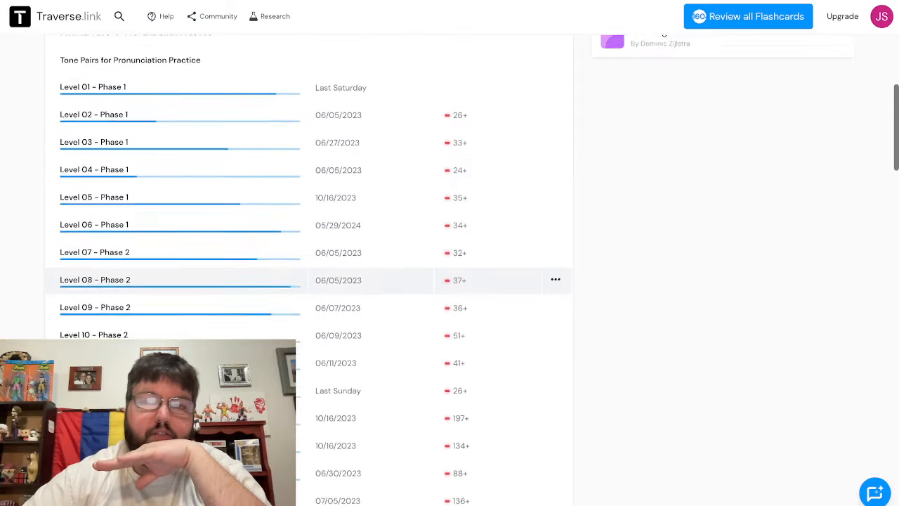
scroll("down", 3)
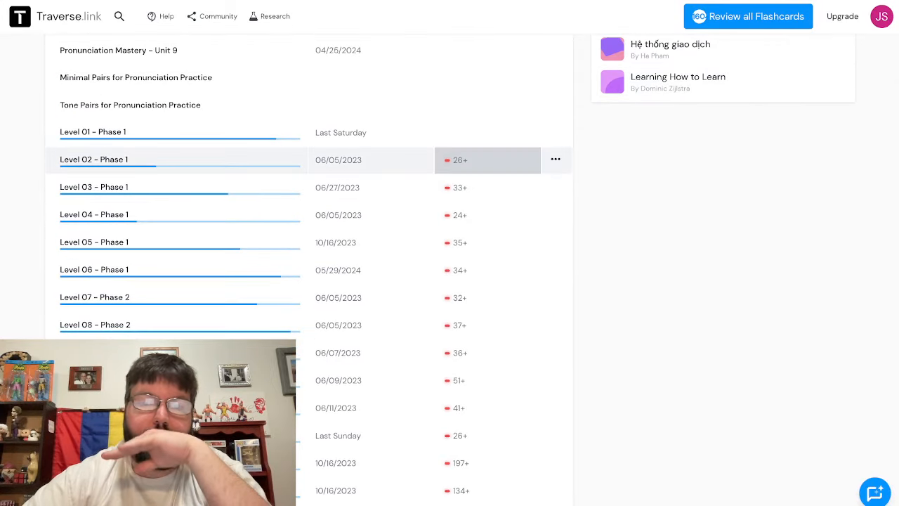
scroll("down", 3)
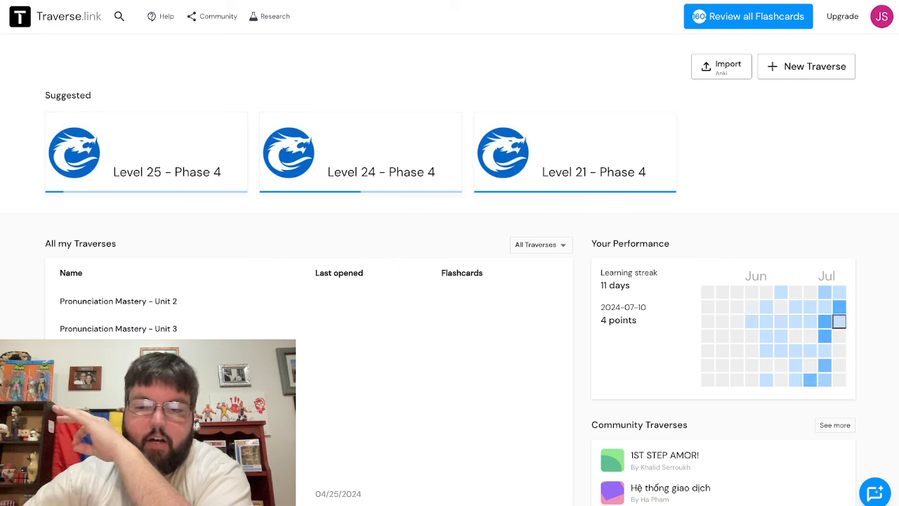
scroll("down", 3)
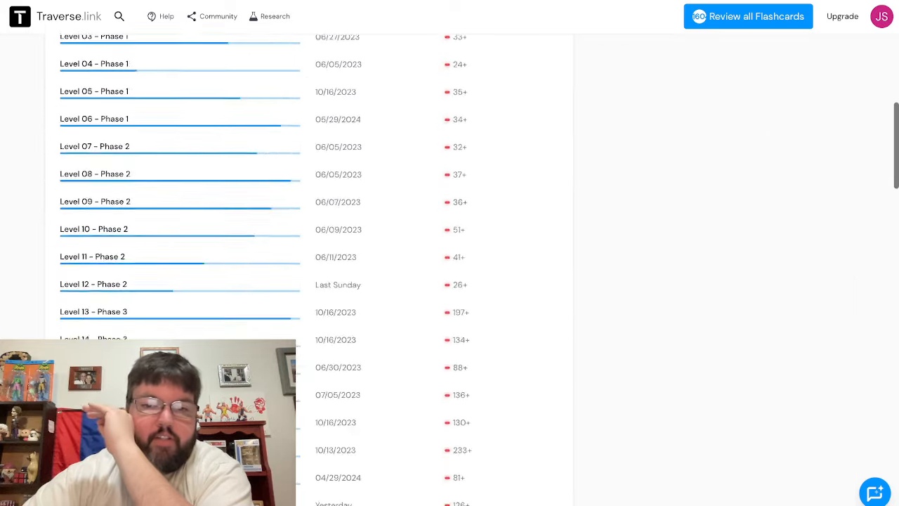
scroll("down", 3)
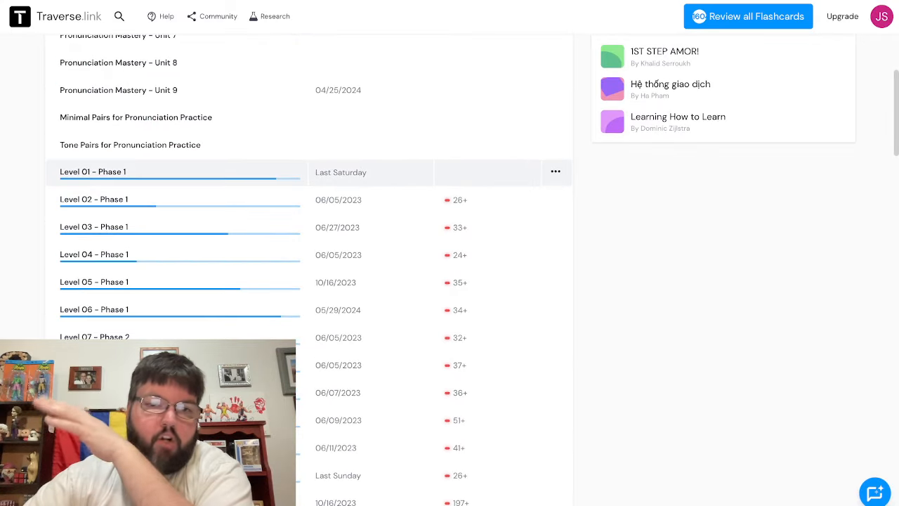
scroll("down", 3)
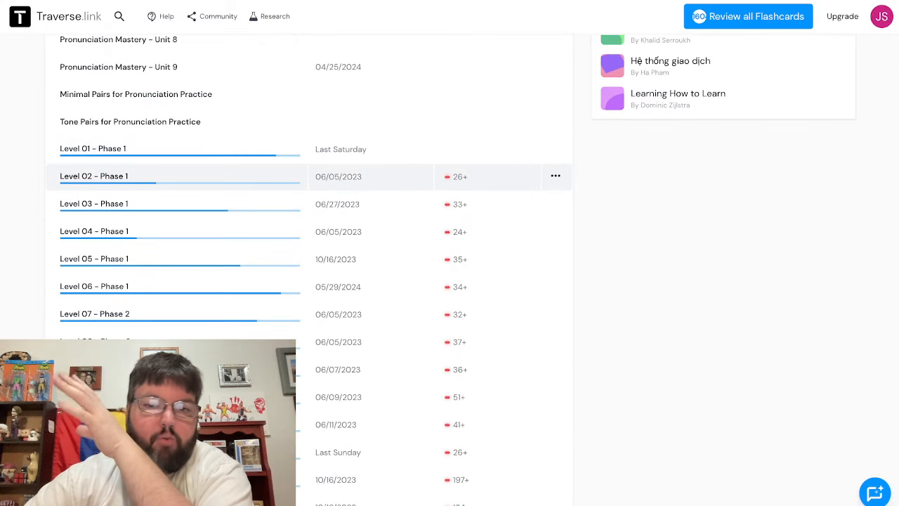
scroll("down", 3)
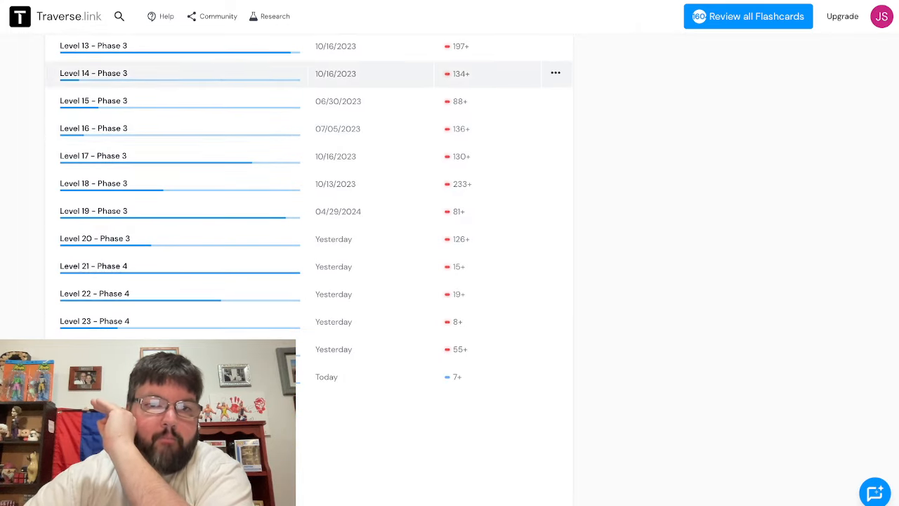
scroll("down", 3)
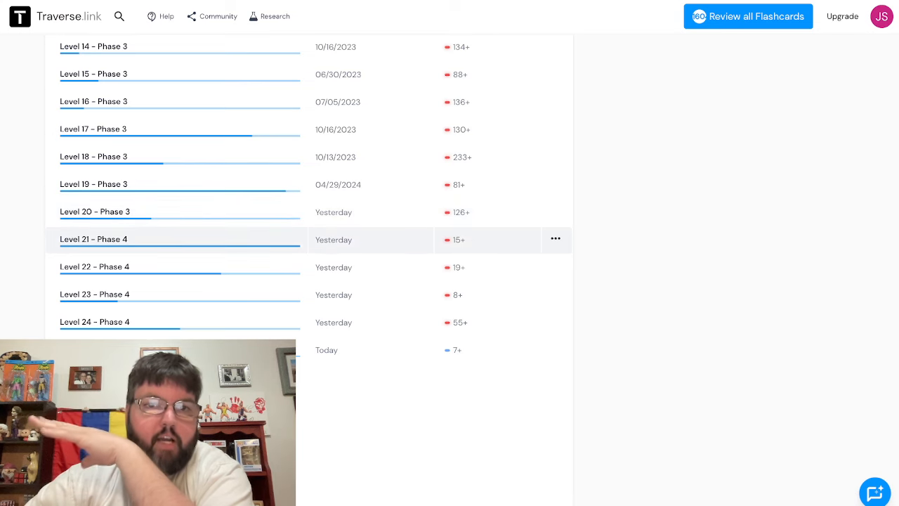
scroll("up", 3)
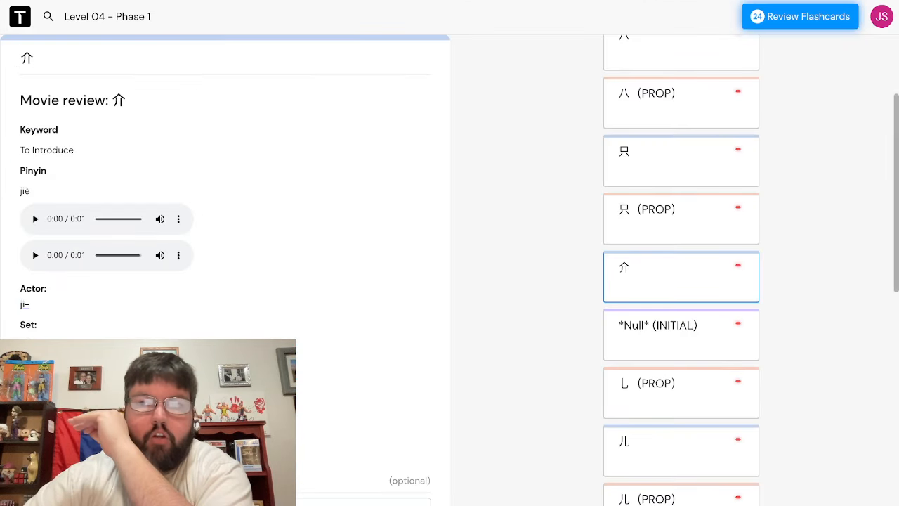
Step: Start the 24-card review and mark the 介 and 只 cards as recalled correctly
left_click(800, 16)
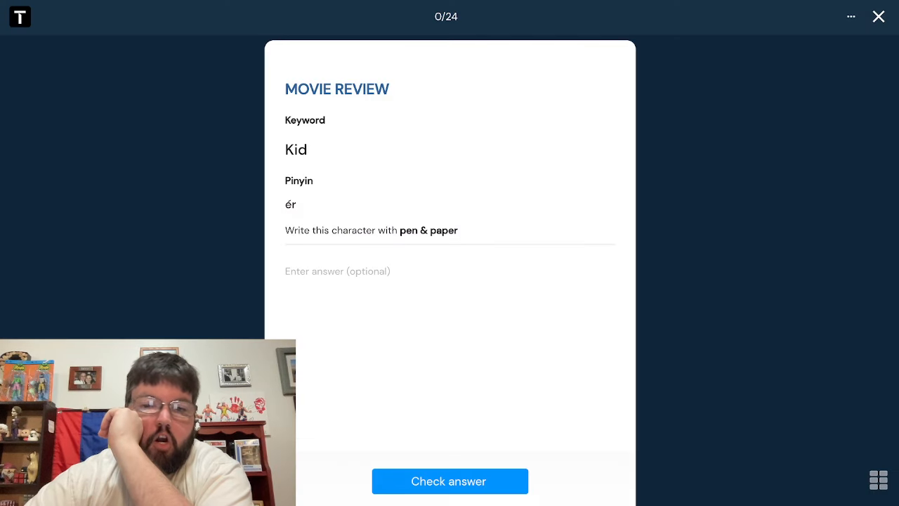
left_click(450, 480)
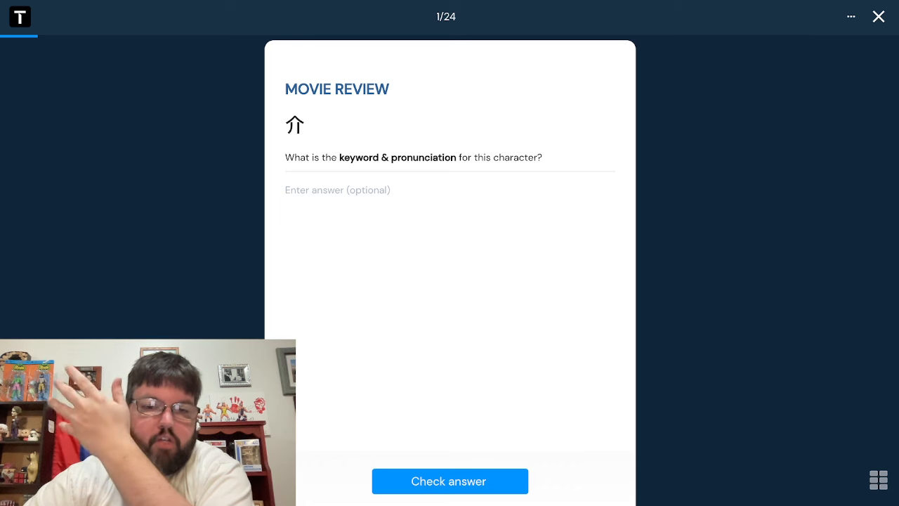
left_click(449, 480)
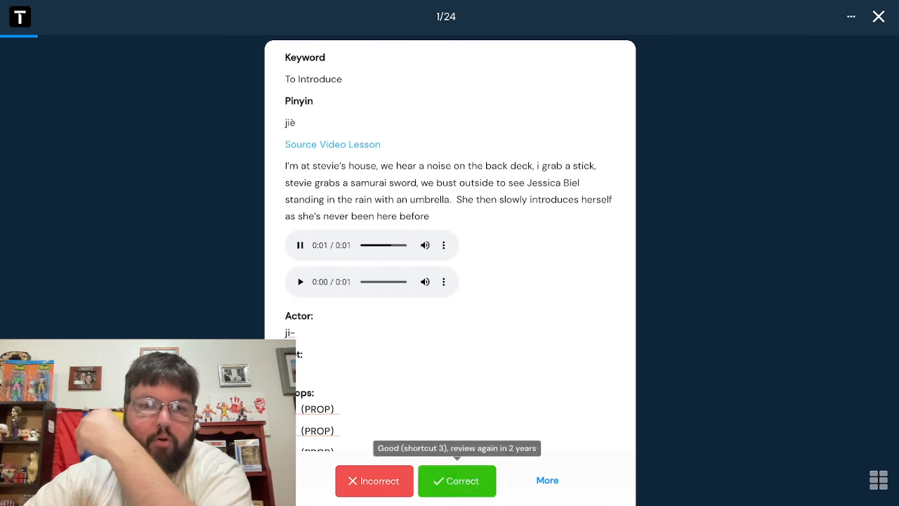
left_click(456, 480)
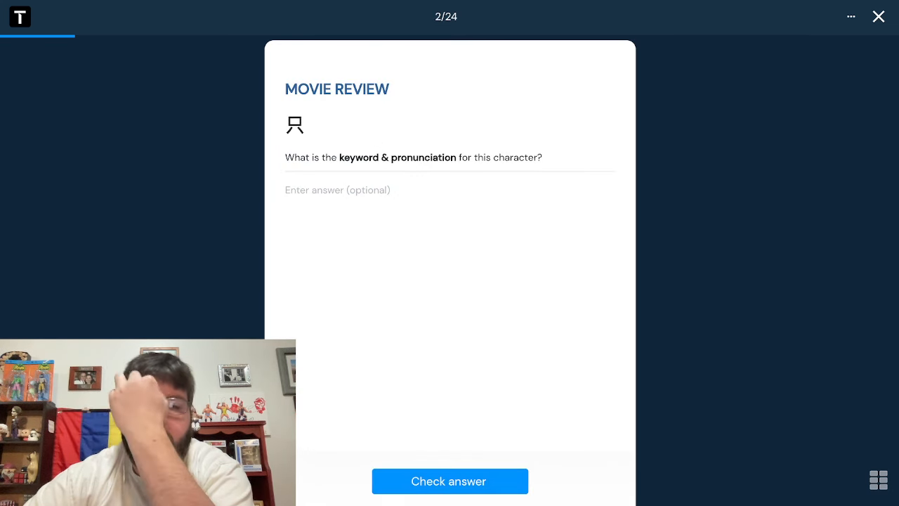
left_click(449, 480)
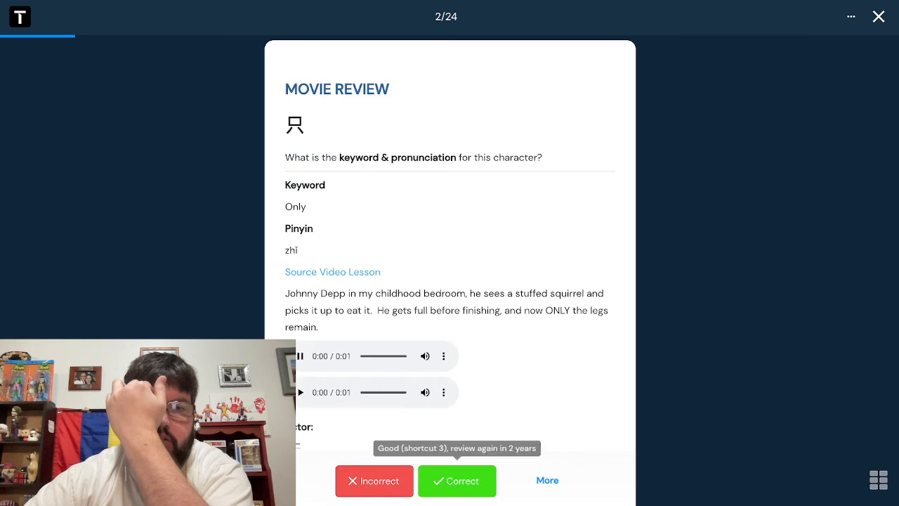
scroll("down", 3)
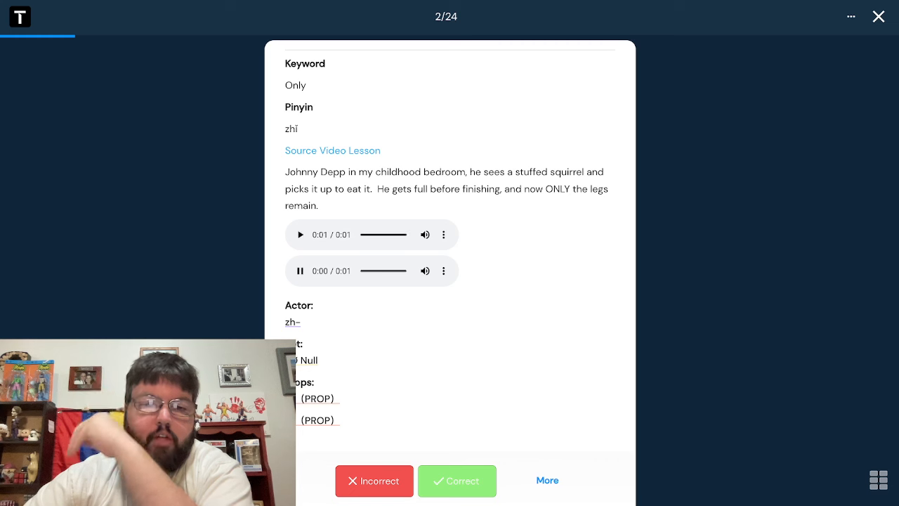
left_click(456, 480)
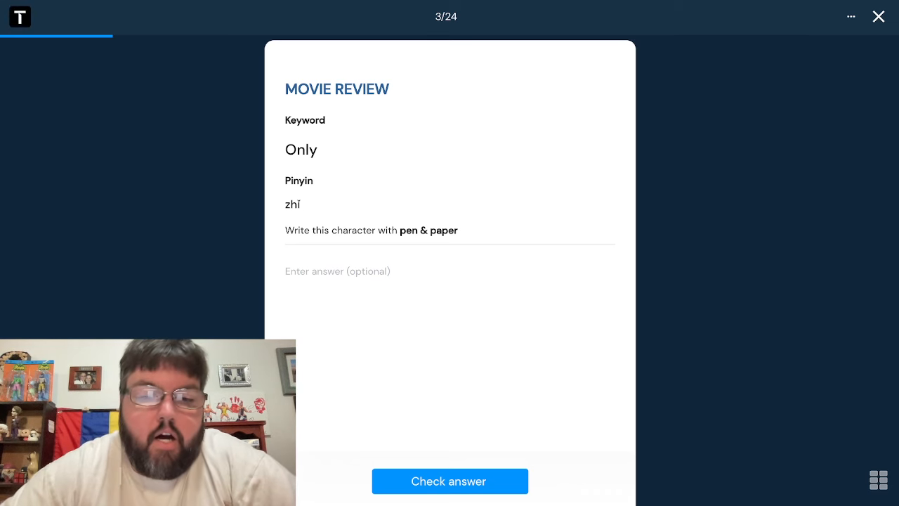
Step: Mark the 只 writing movie card correct and exit the review back to the deck list
left_click(449, 481)
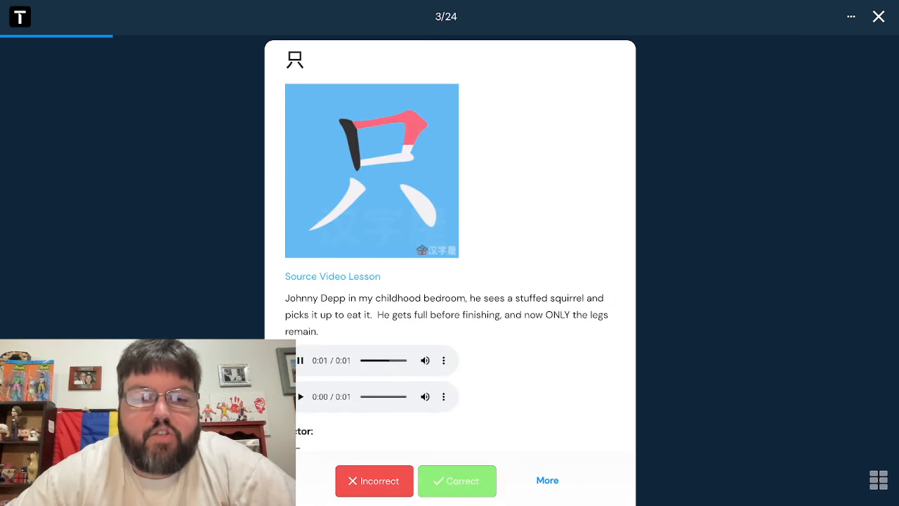
left_click(457, 481)
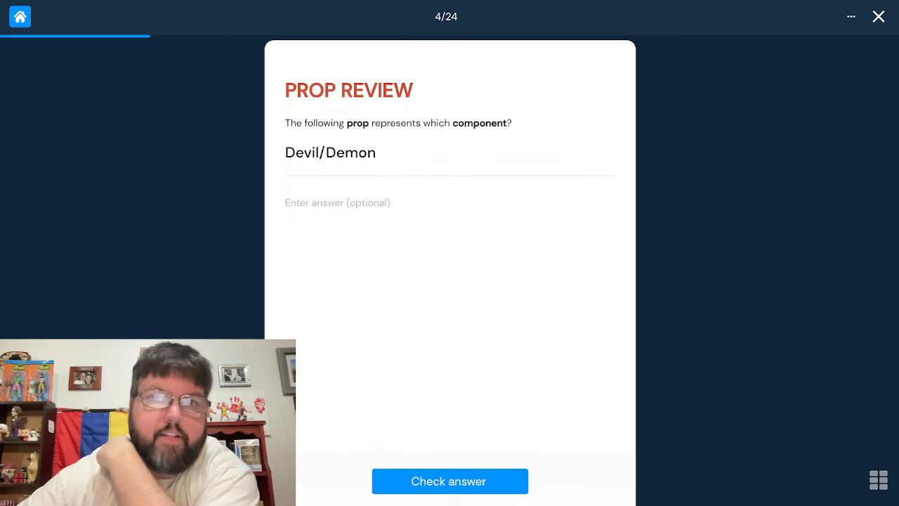
left_click(878, 17)
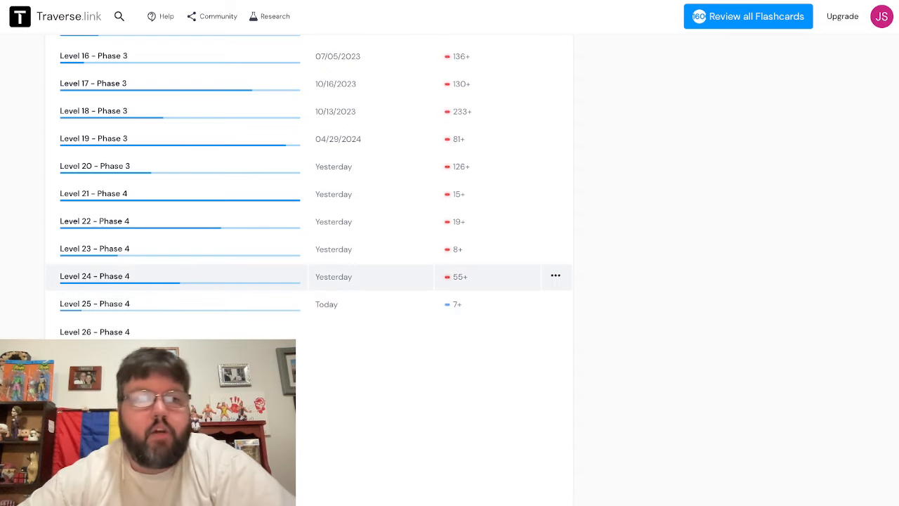
Step: Scroll the Traverse deck list showing Levels 14–25 with last-review dates and due counts
scroll("up", 3)
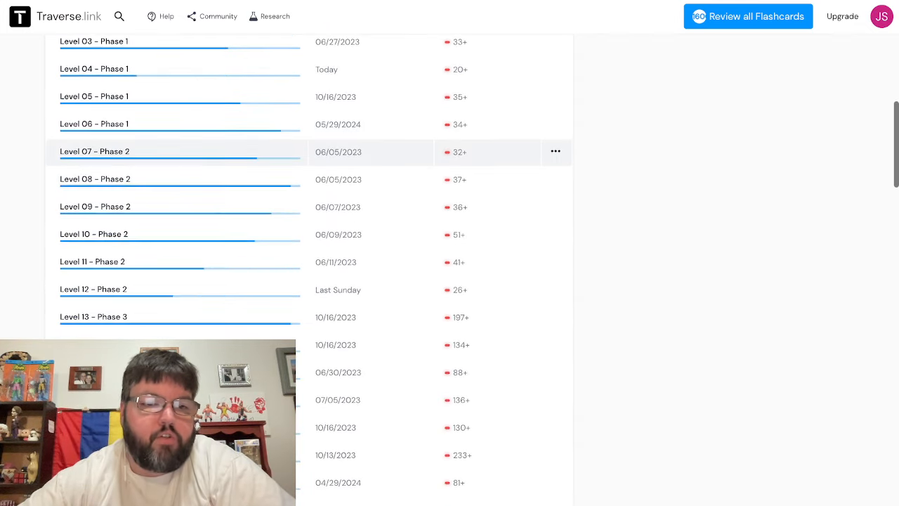
scroll("down", 3)
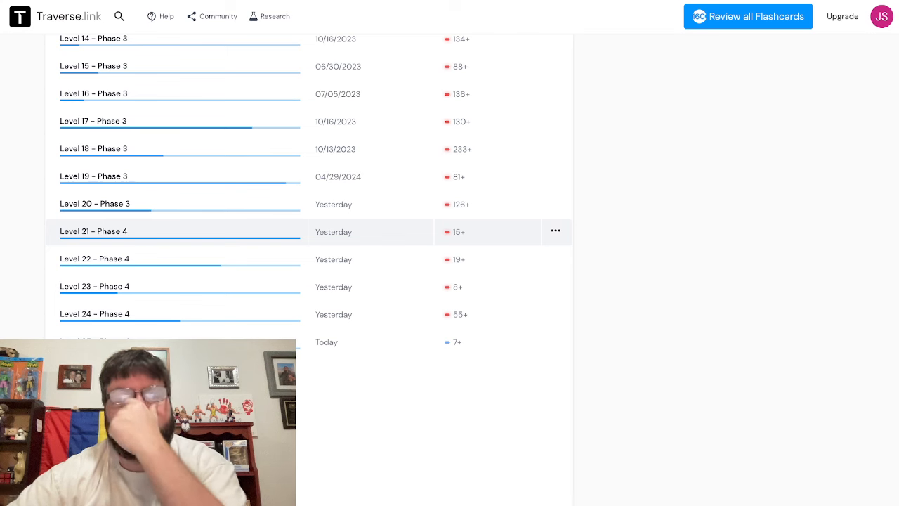
mouse_move(180, 177)
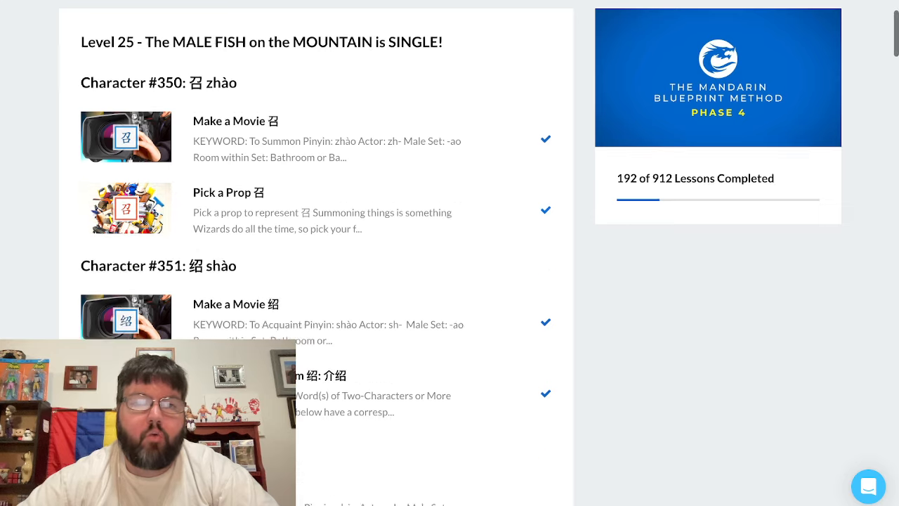
Step: Scroll the completed Level 25 character lessons and open the 红 in Context page
scroll("down", 3)
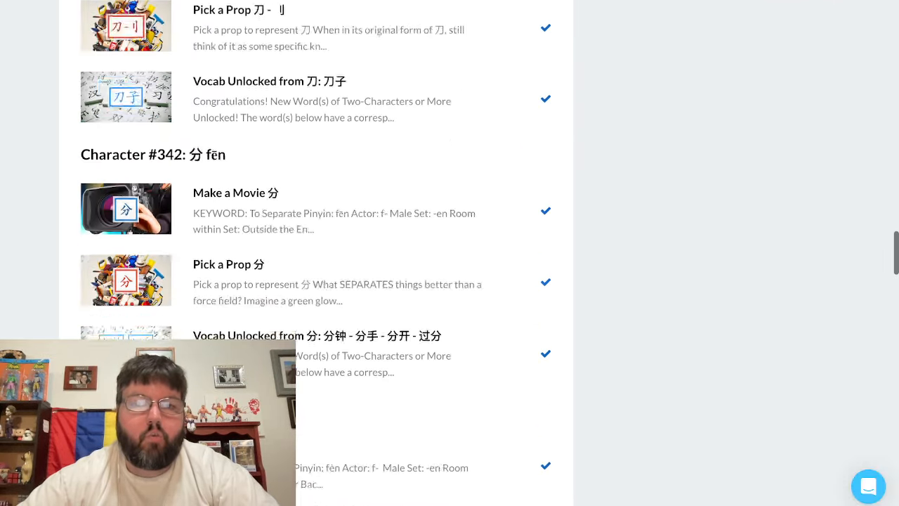
scroll("down", 3)
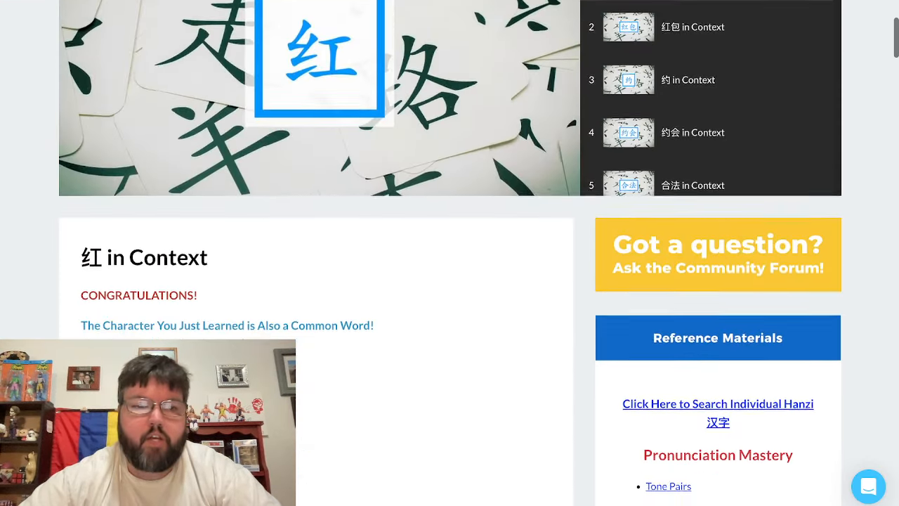
scroll("down", 3)
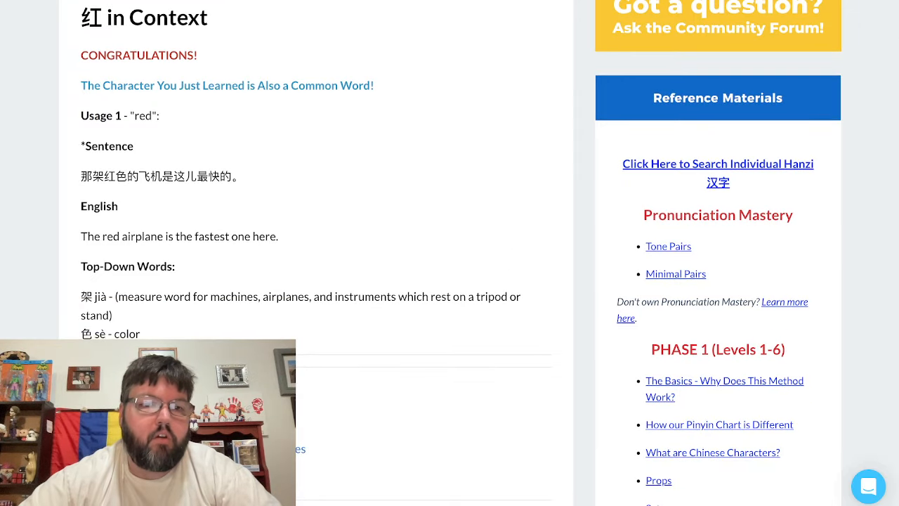
double_click(143, 115)
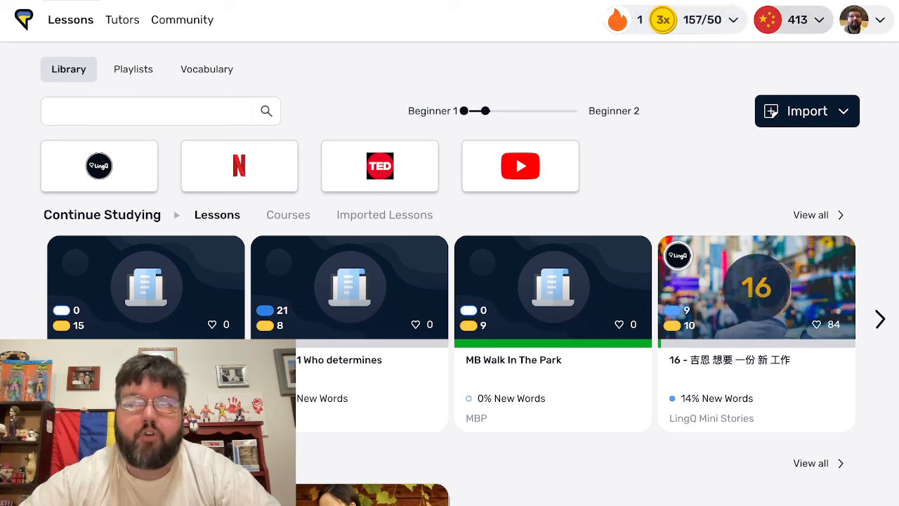
Step: Open a Continue Studying lesson so its Chinese text about 写 shows in the reader
left_click(793, 20)
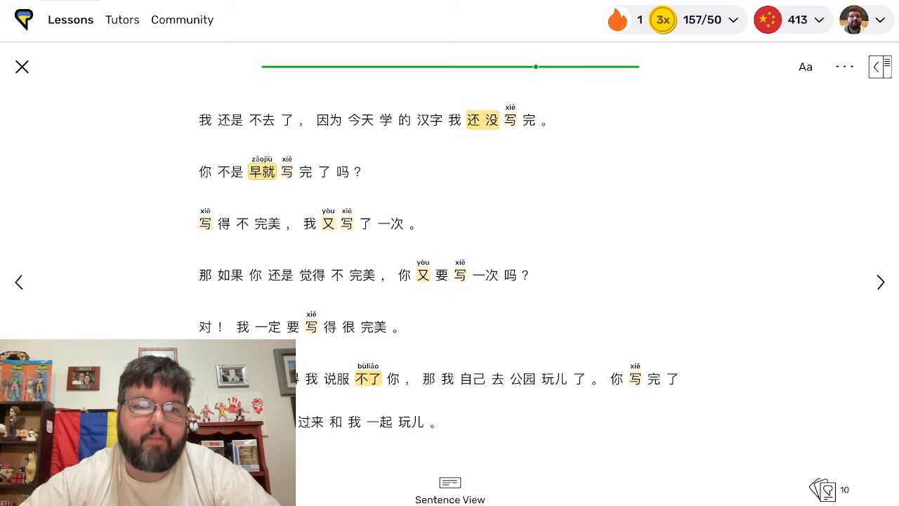
Step: Mark the word 写 (write) as known and close the LingQ lesson reader
left_click(261, 172)
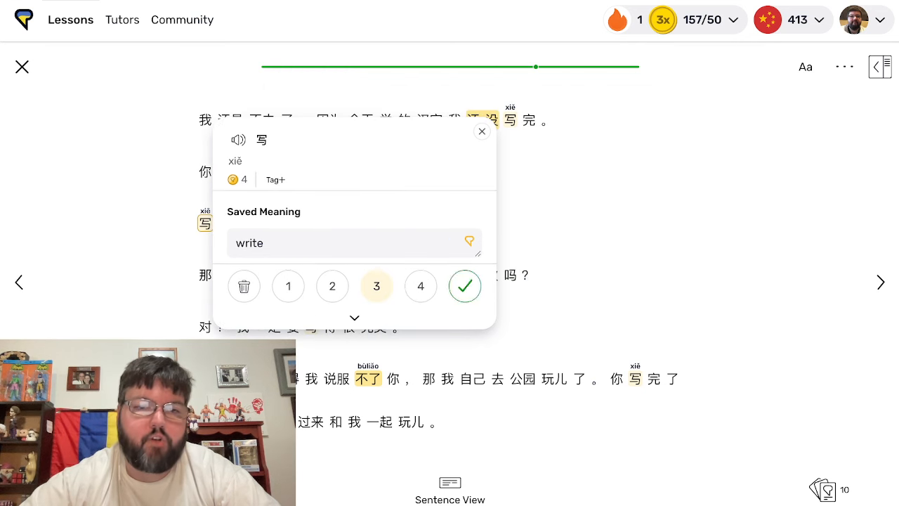
left_click(464, 287)
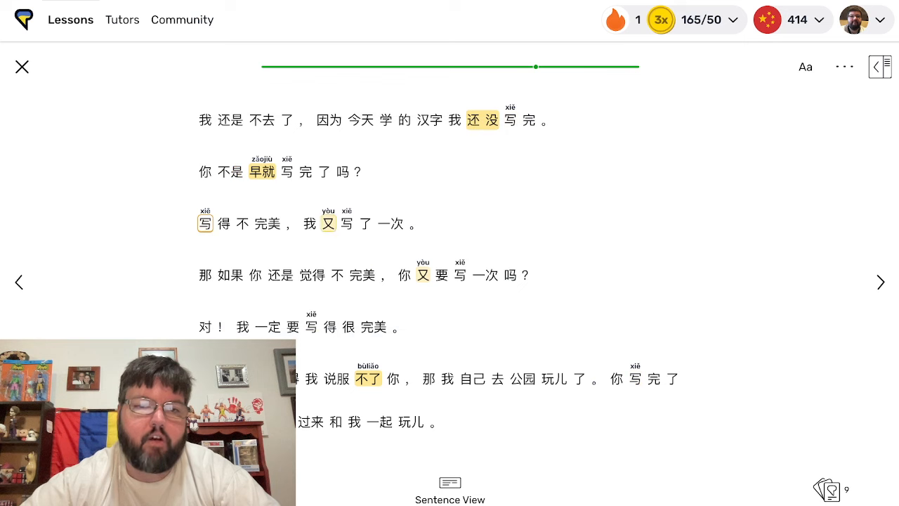
left_click(329, 223)
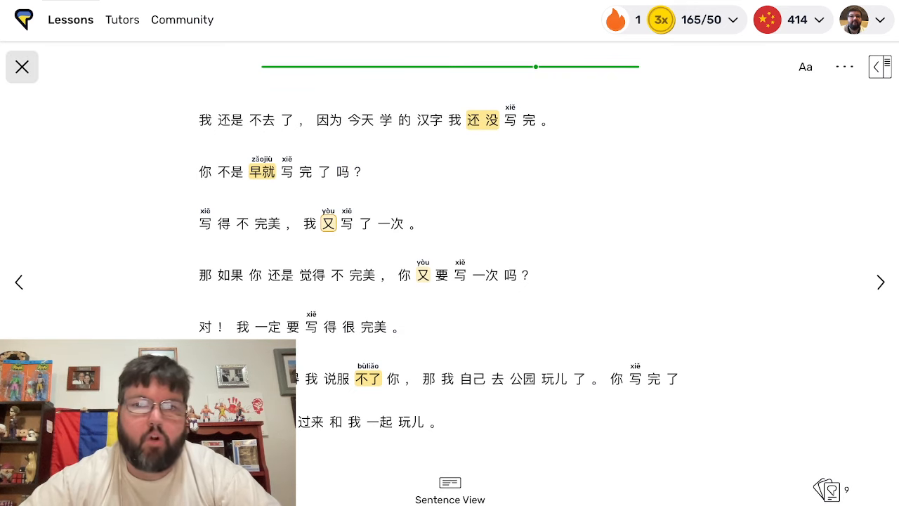
left_click(23, 67)
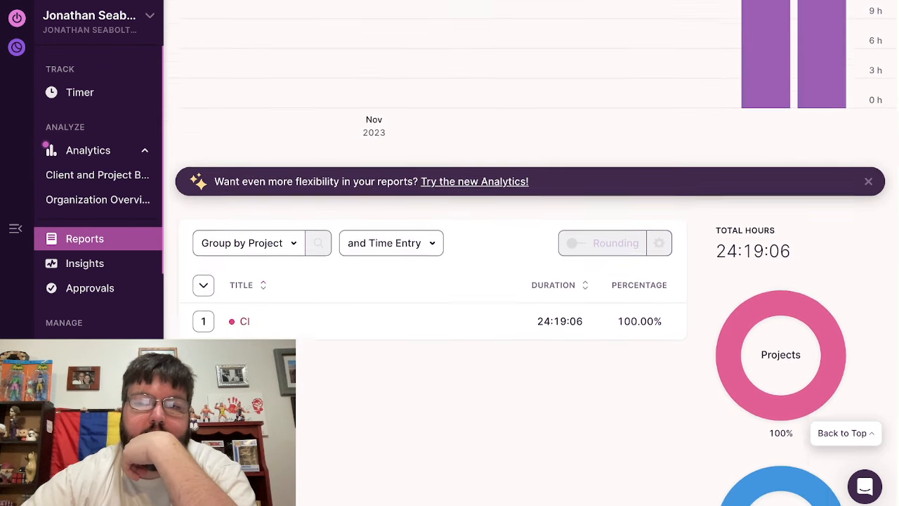
Step: Set the Clockify report's date range to This month, totalling 12:09:46 on the CI project
scroll("up", 3)
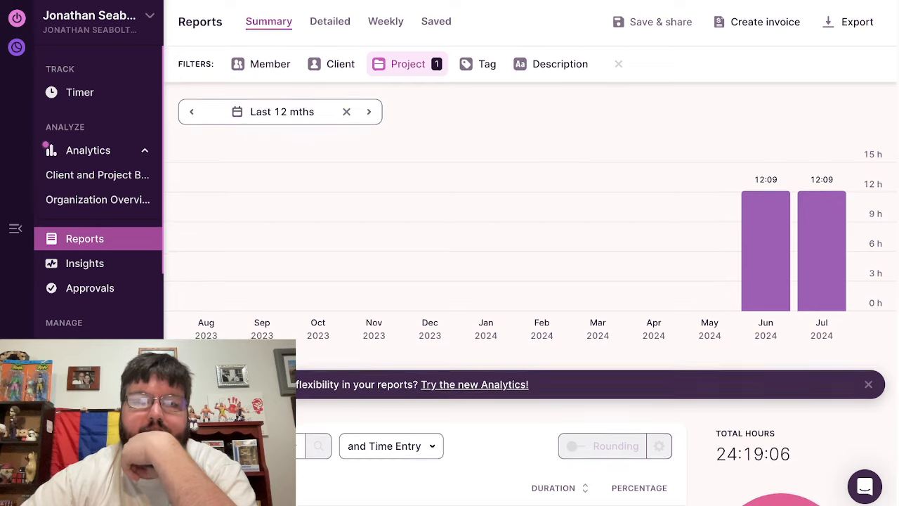
mouse_move(765, 250)
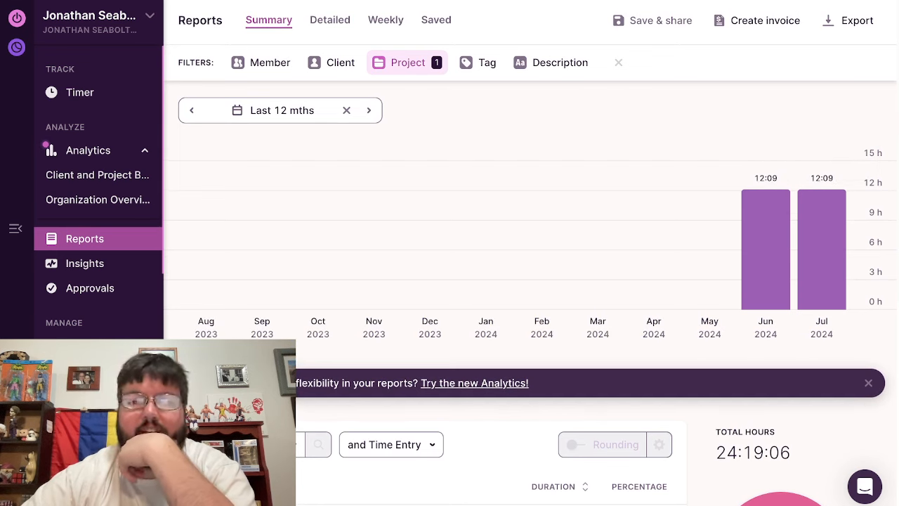
scroll("down", 3)
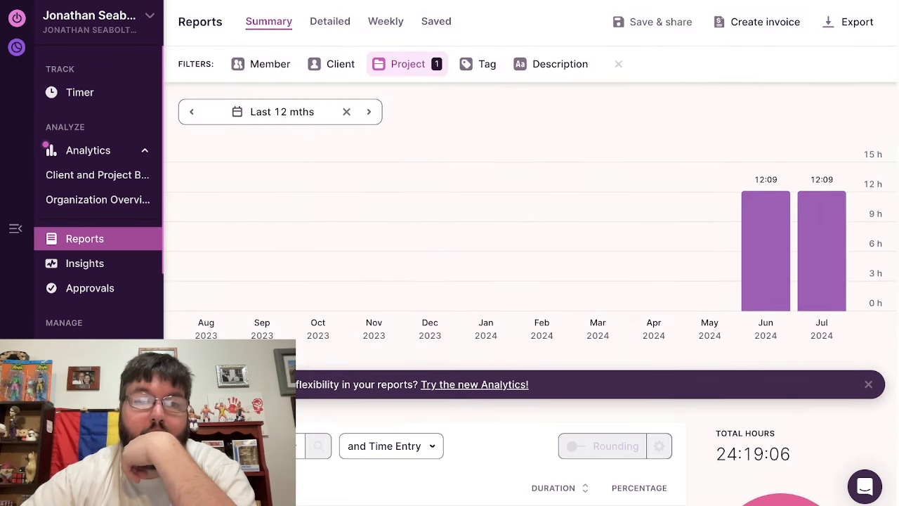
left_click(281, 112)
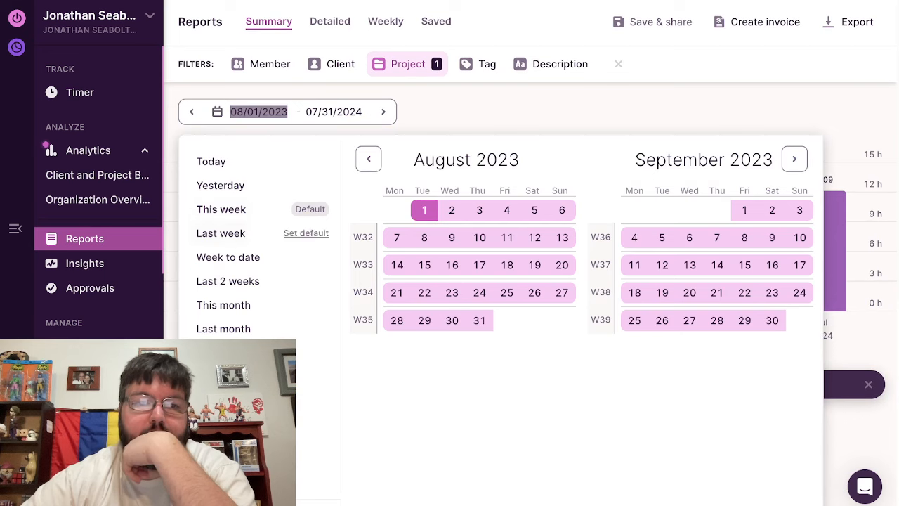
left_click(223, 303)
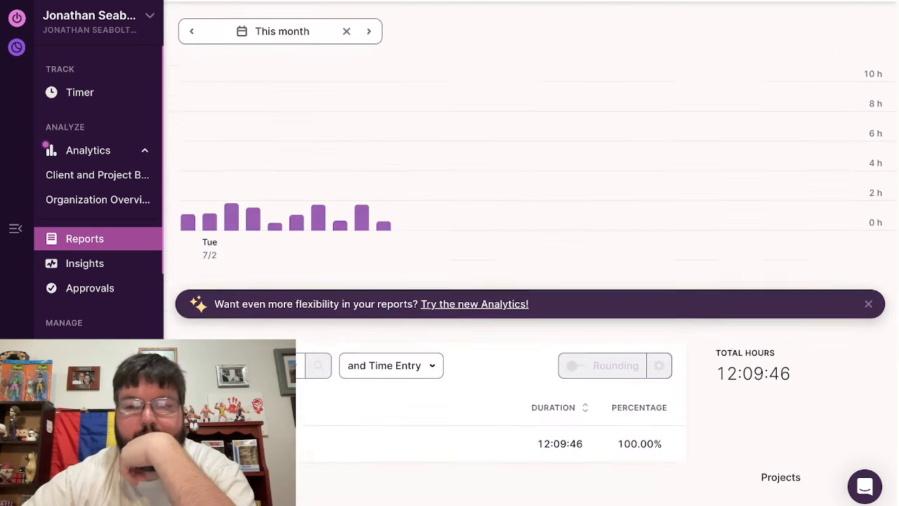
scroll("down", 3)
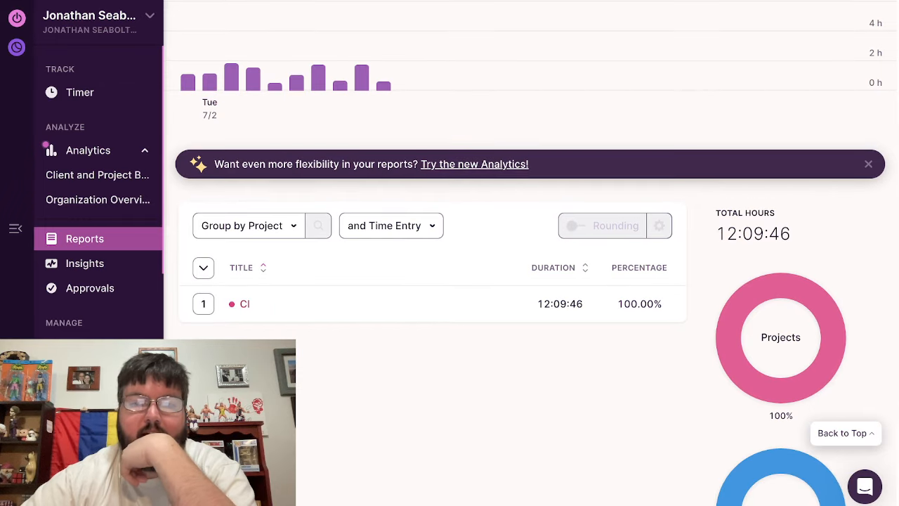
scroll("down", 3)
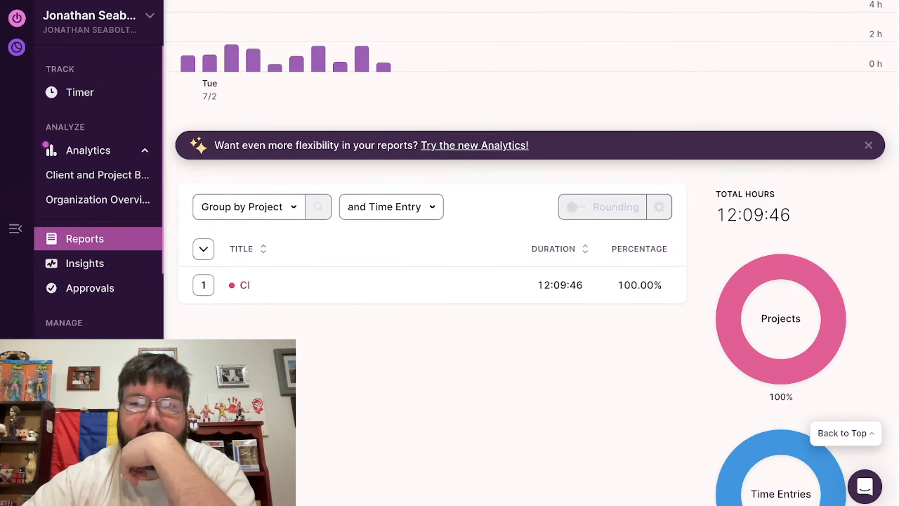